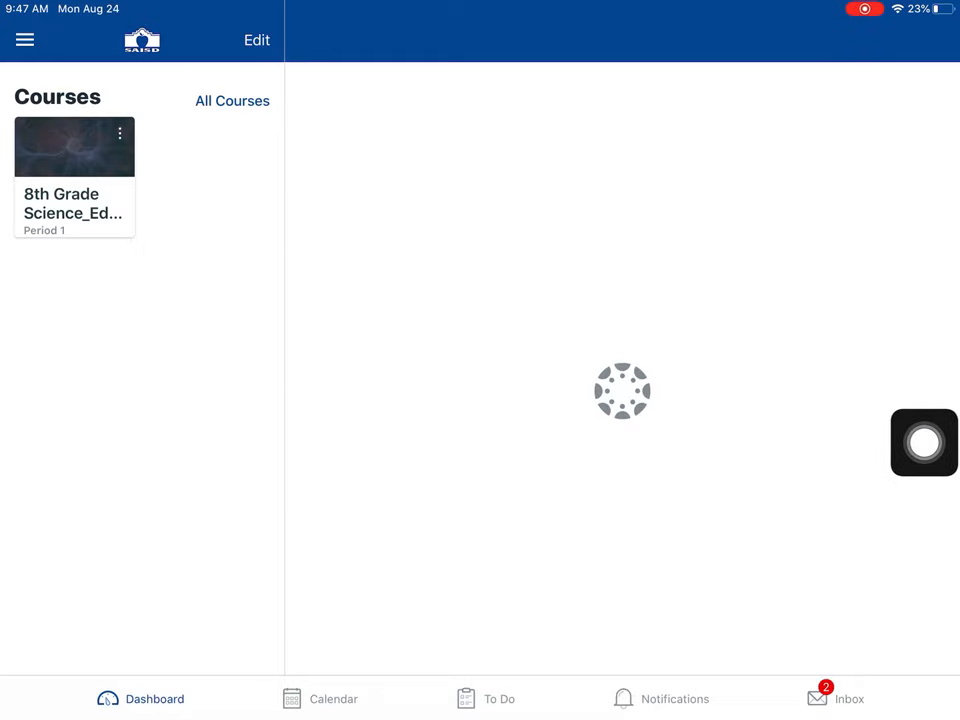
Enter the 8th Grade Science course and show its Modules list of example assignments.
left_click(74, 148)
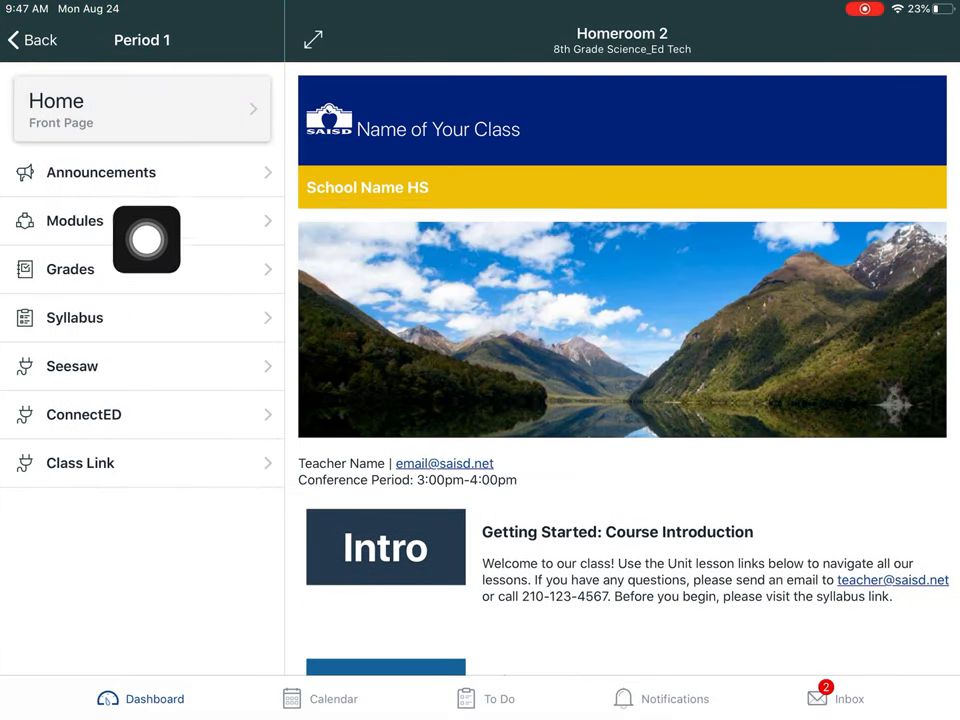
left_click(74, 220)
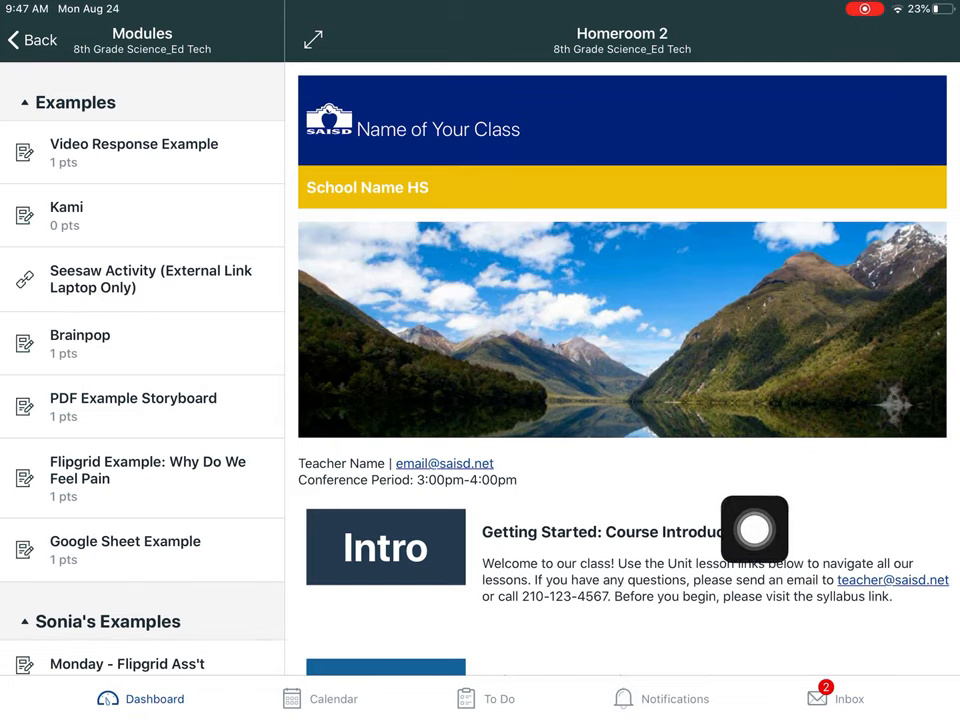
Launch the 'Seesaw Activity (External Link Laptop Only)' item and view it in Safari.
left_click(152, 278)
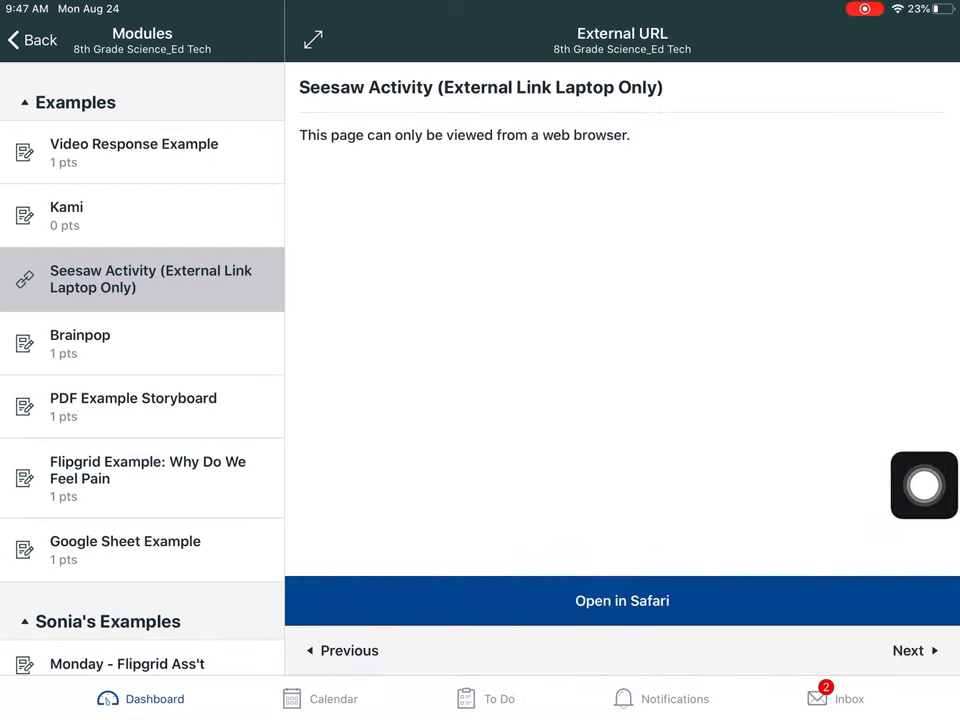
left_click(620, 600)
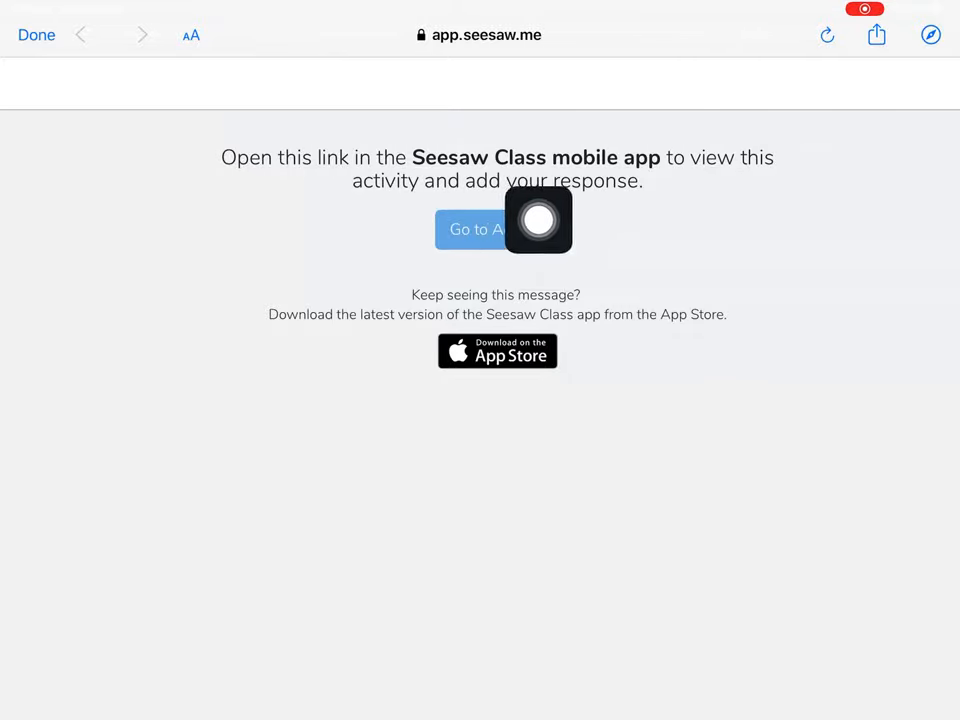
Hand the activity to the Seesaw Class app and accept the 'Please Sign In' alert.
left_click(472, 228)
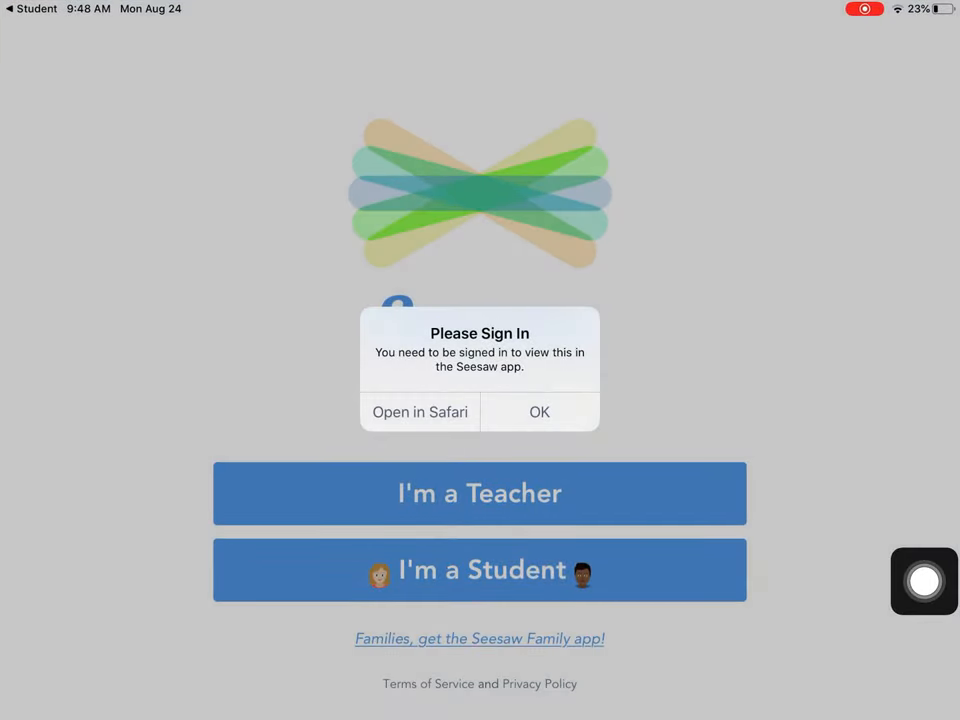
left_click(538, 412)
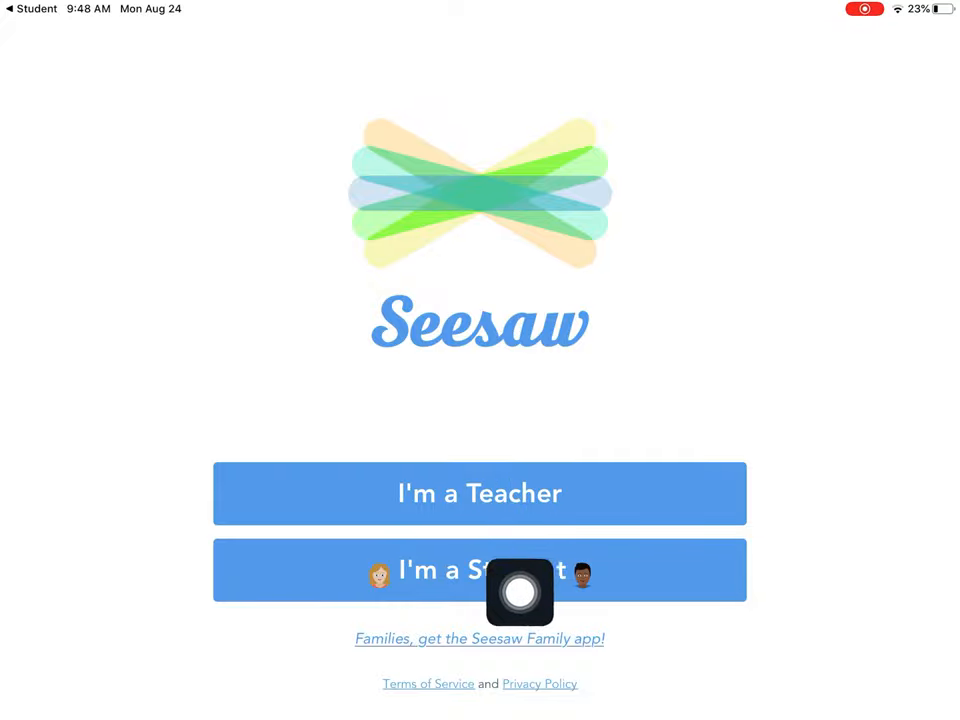
Choose 'I'm a Student' to reach the Student Sign In screen with QR, text code and Google/email options.
left_click(480, 570)
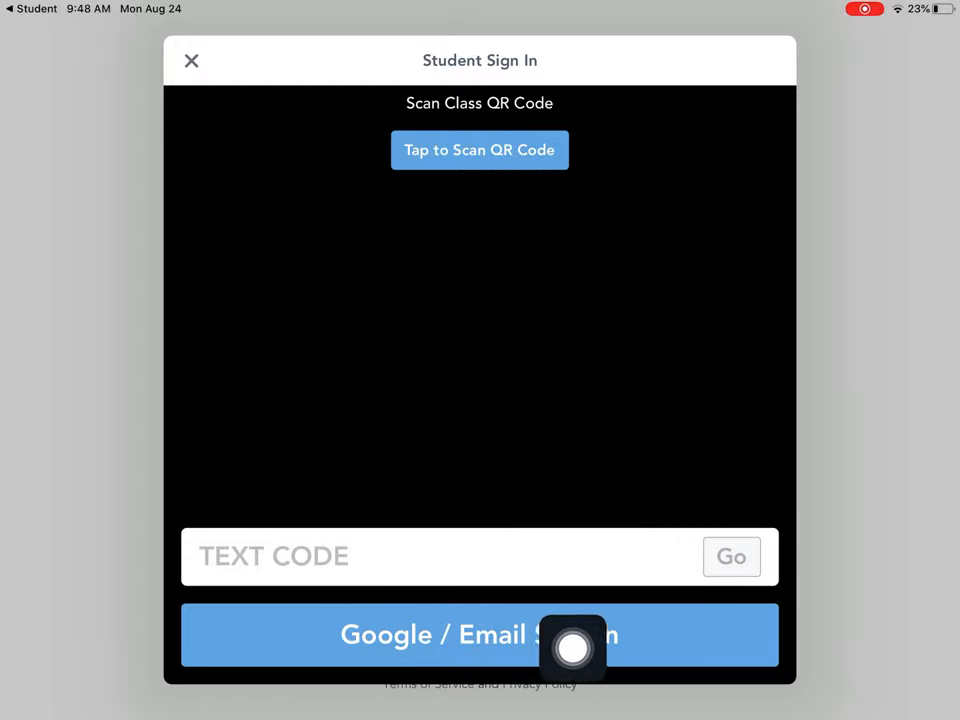
mouse_move(656, 654)
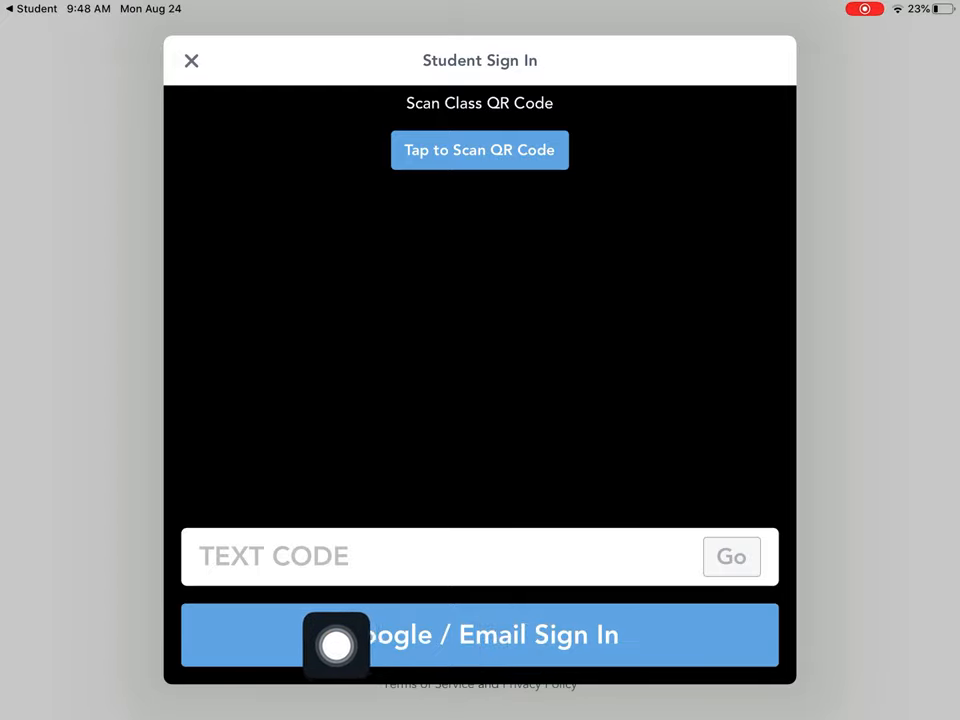
mouse_move(582, 636)
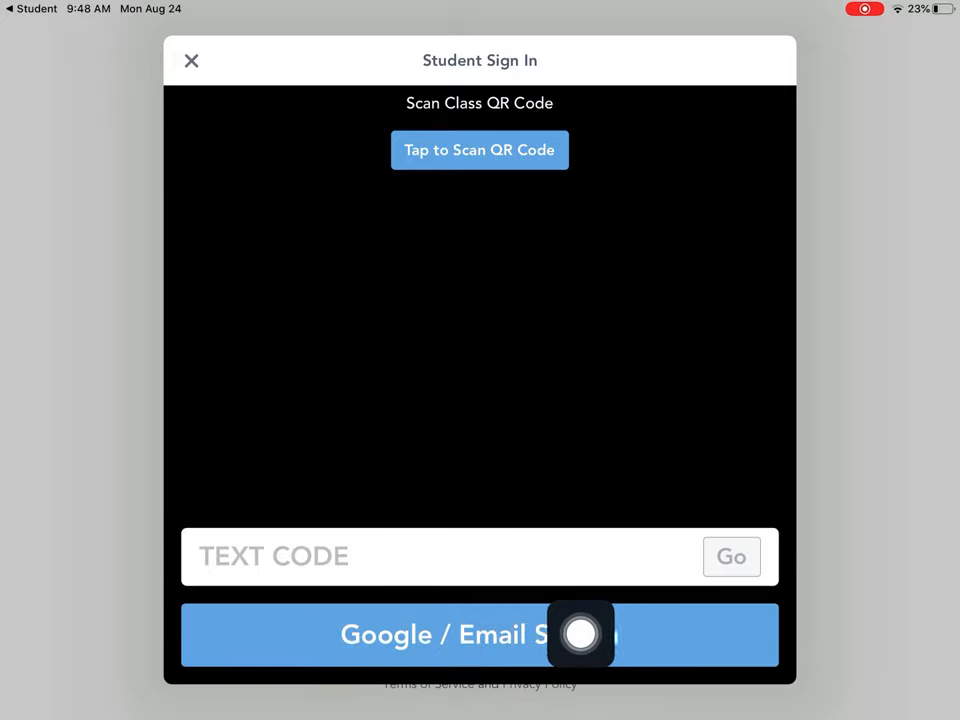